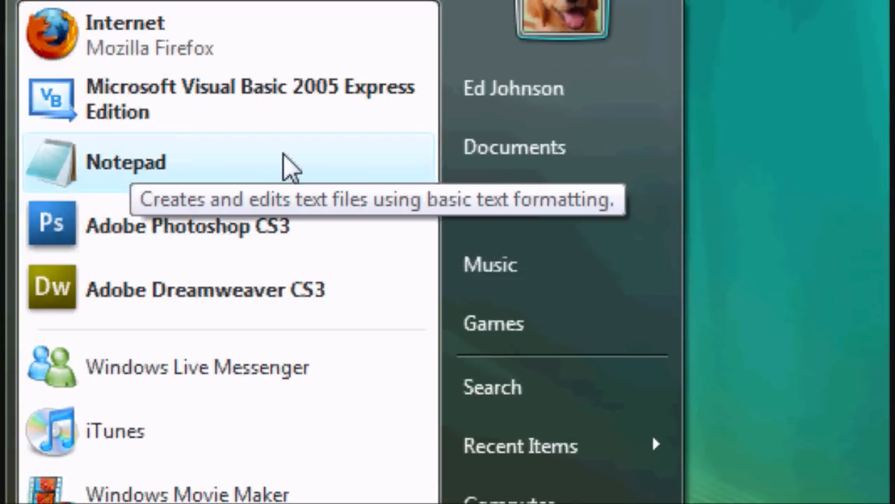
Open Notepad maximized and type the title 'This Is My Website Title' in the head.
left_click(124, 161)
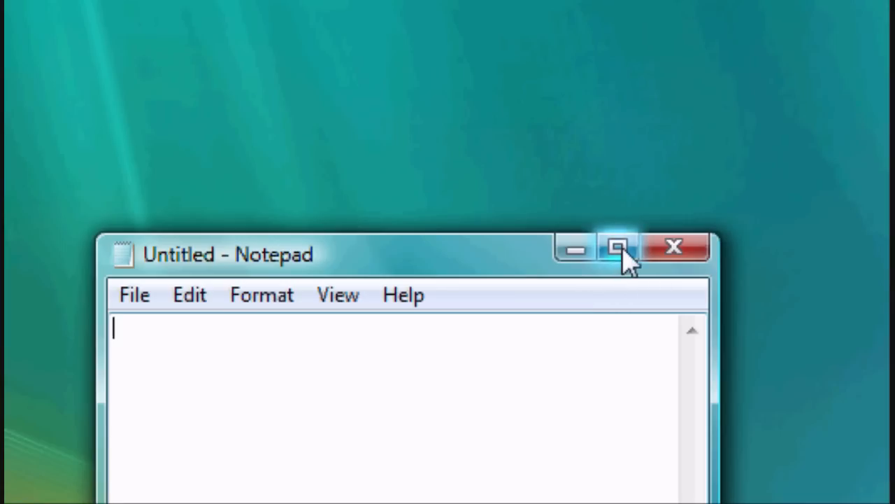
left_click(615, 248)
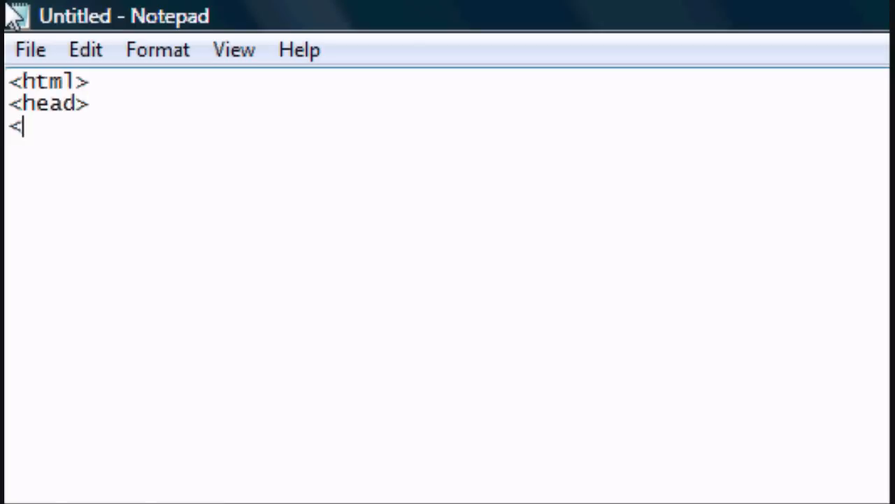
type("title>T")
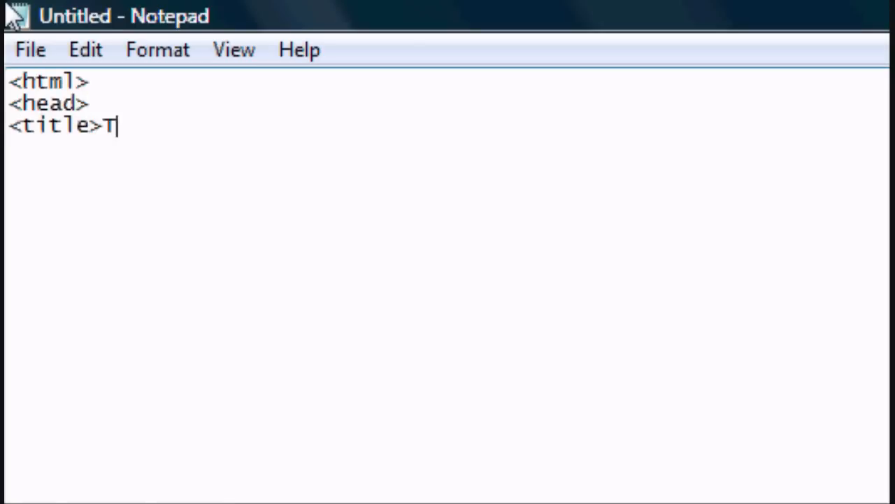
type("his Is")
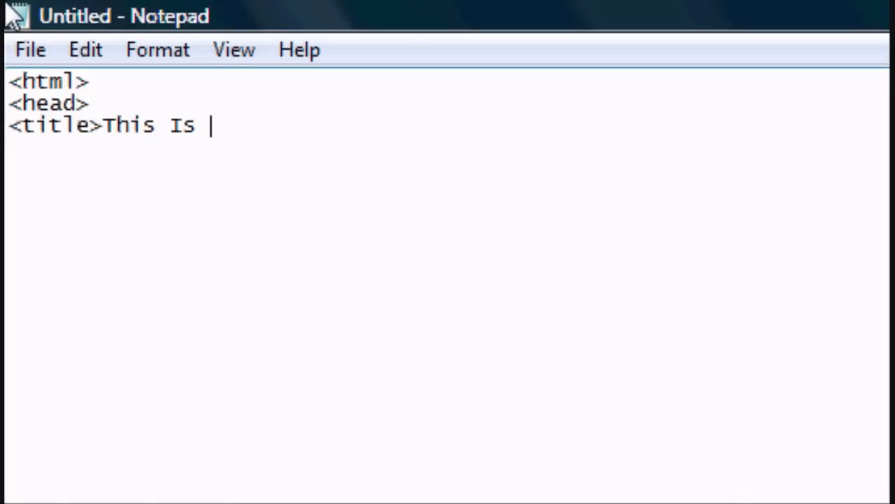
type("My Website TitleM<")
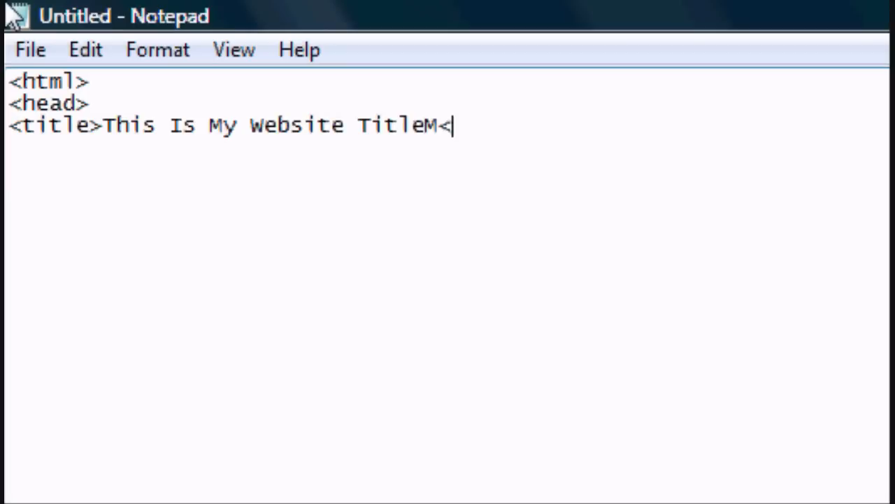
type("/title>")
type("</he")
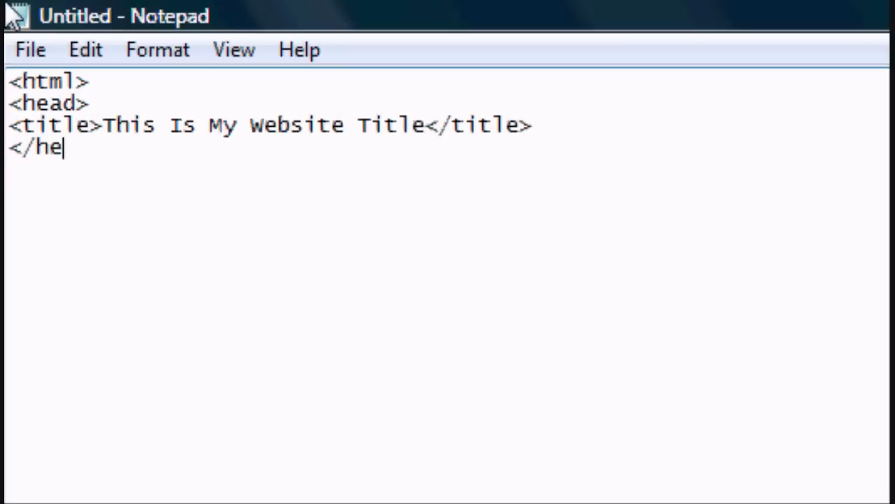
Close the head and add a body tag with bgcolor="black".
type("ad>")
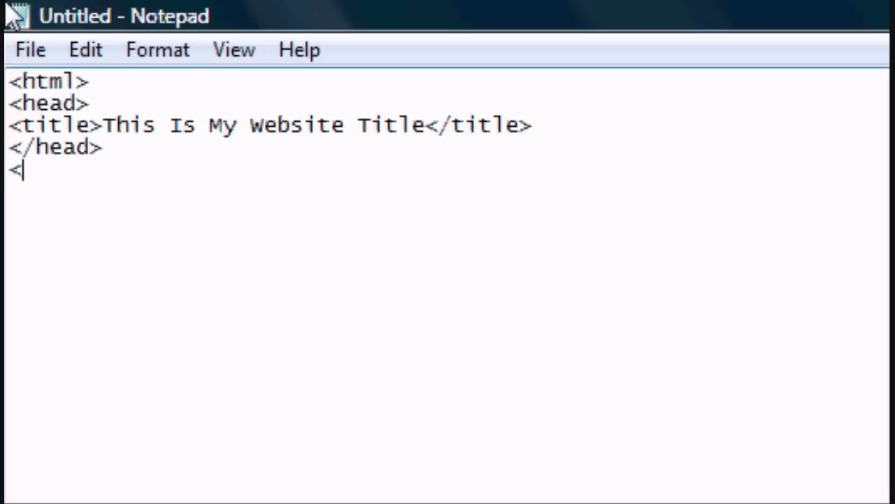
type("body>")
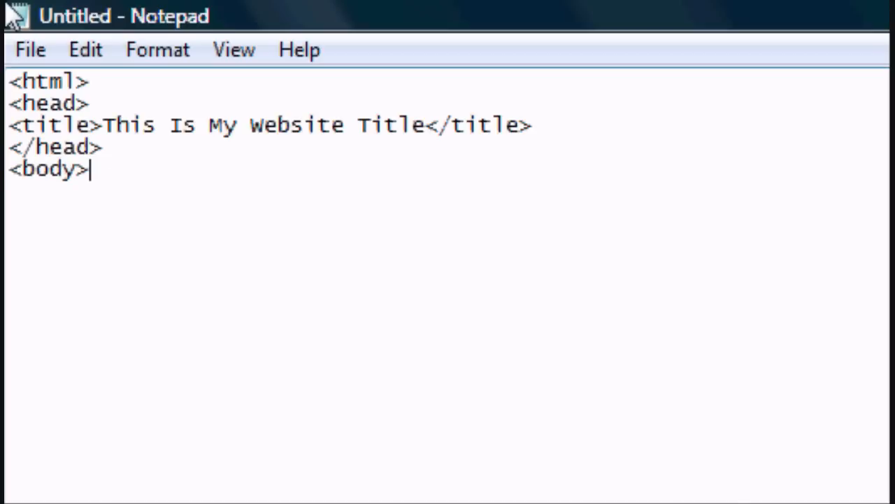
key("Backspace")
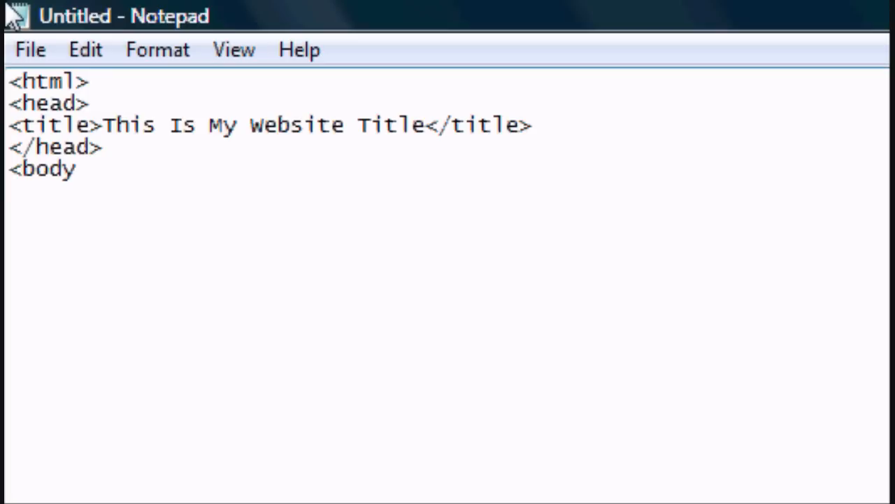
type("bgcolor")
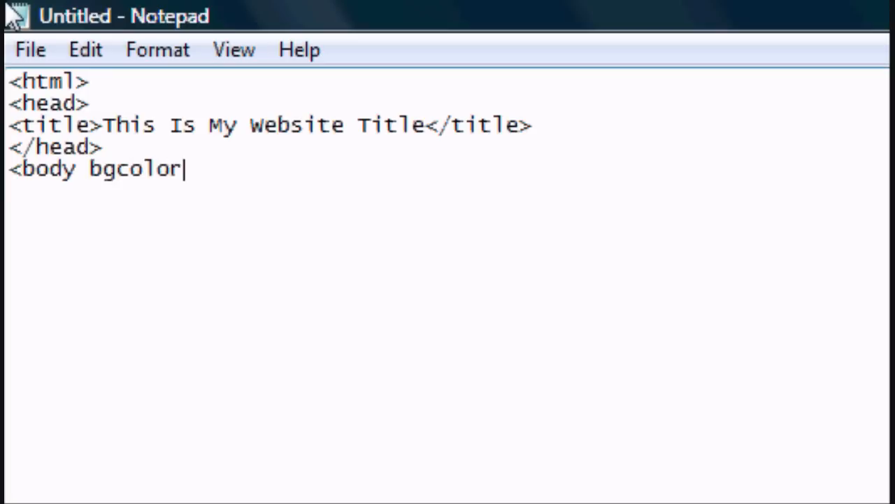
type("=\"")
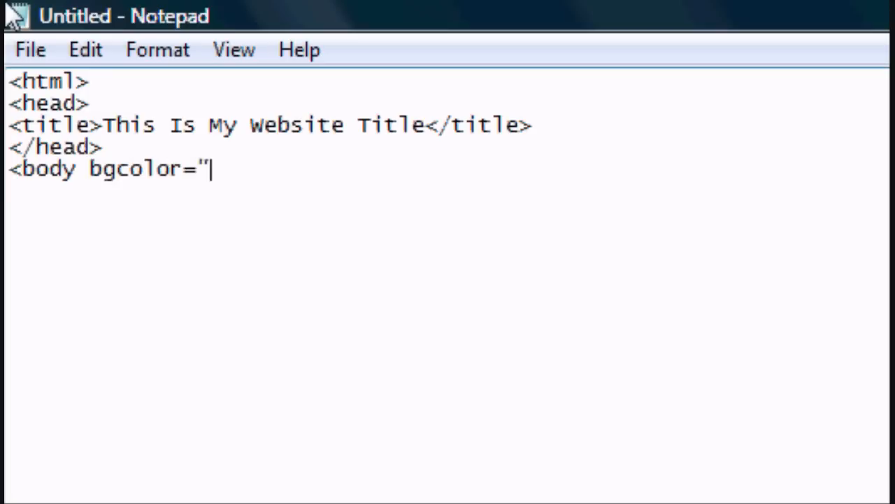
type("b;")
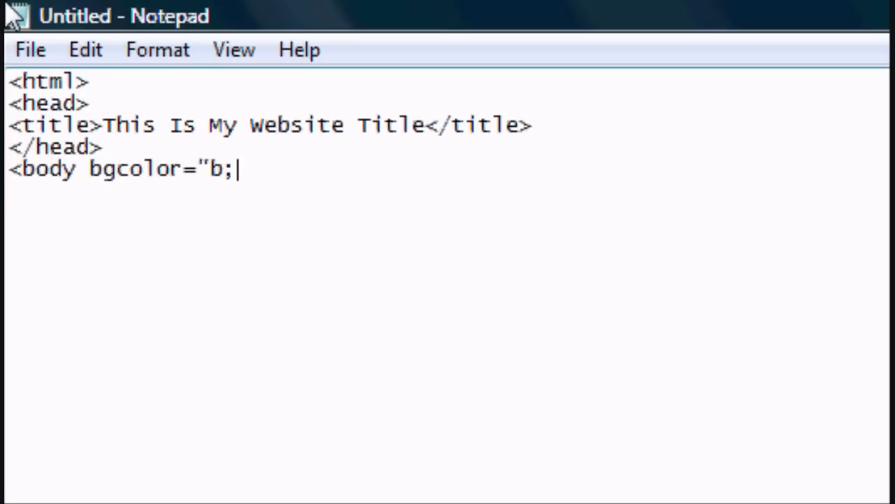
type("lack\"")
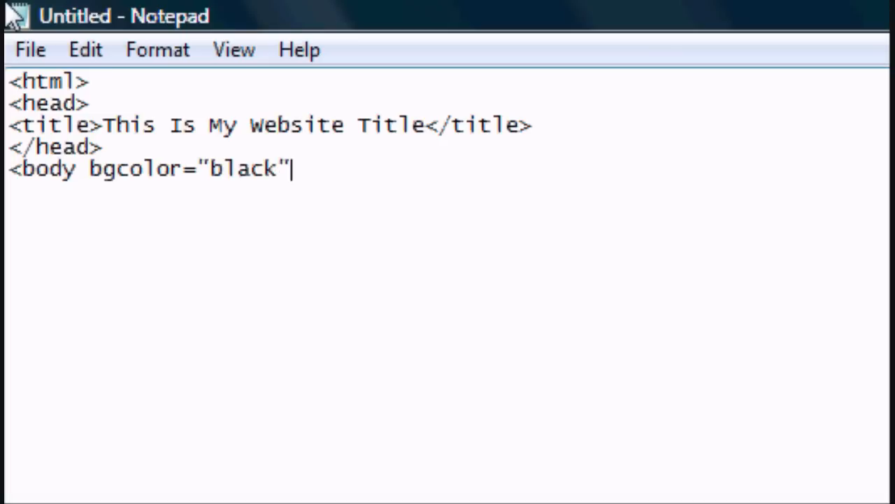
type(">")
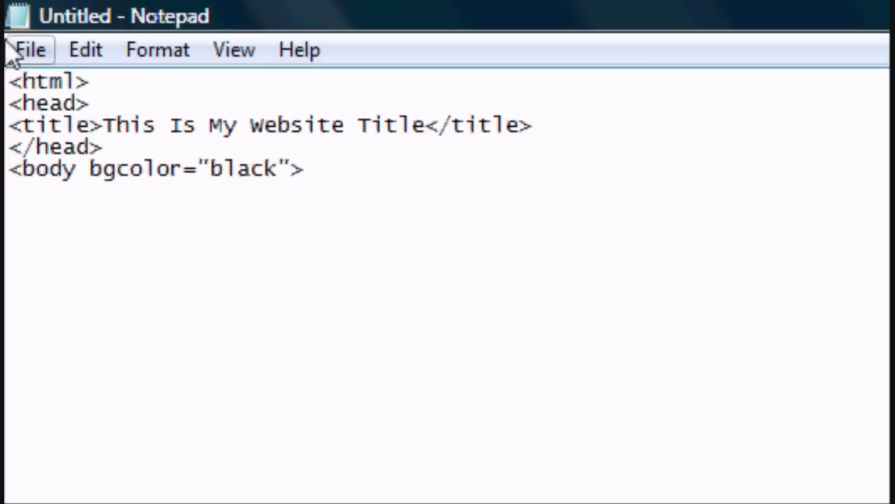
Save the page as index.html, replacing the existing file, and open it in the browser.
left_click(26, 50)
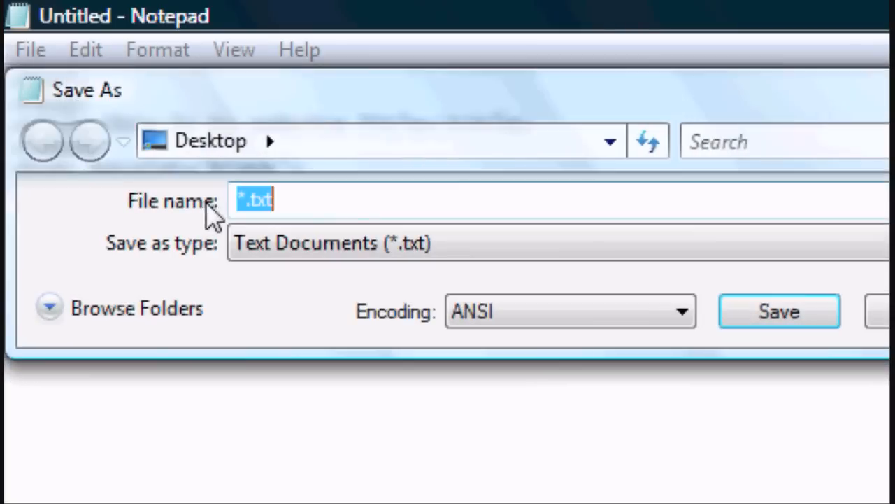
type("inde")
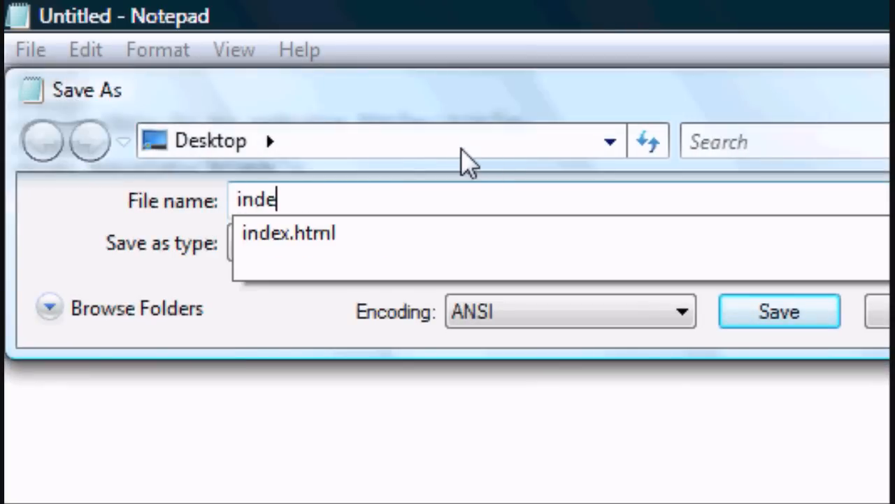
left_click(288, 233)
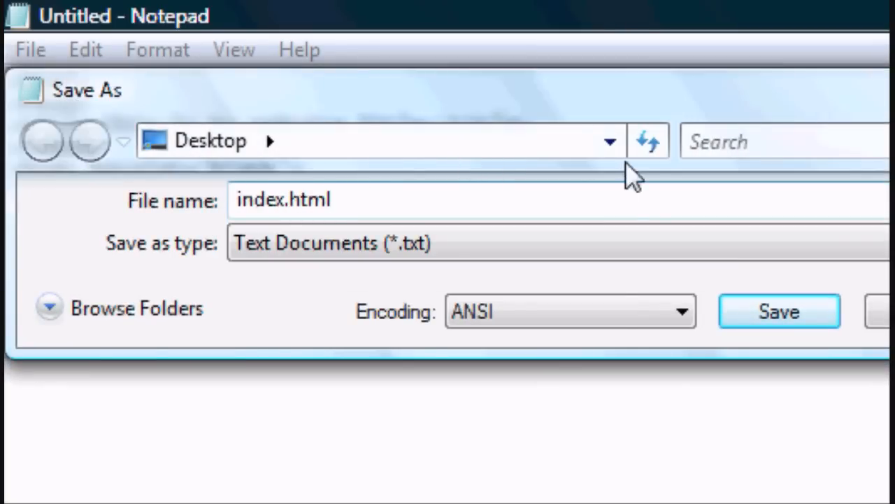
left_click(780, 311)
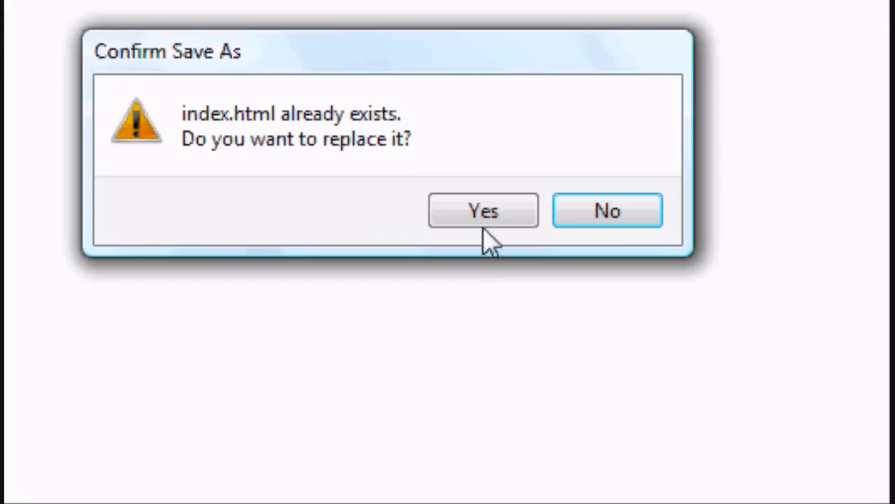
left_click(483, 210)
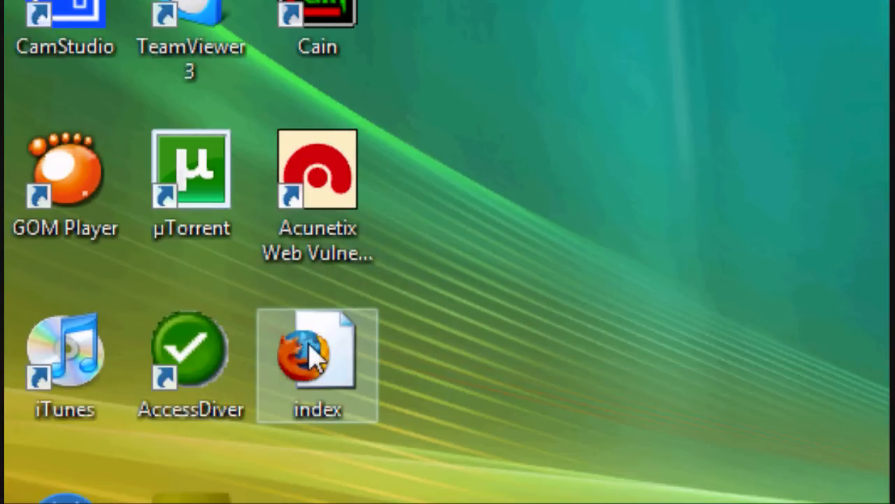
double_click(312, 356)
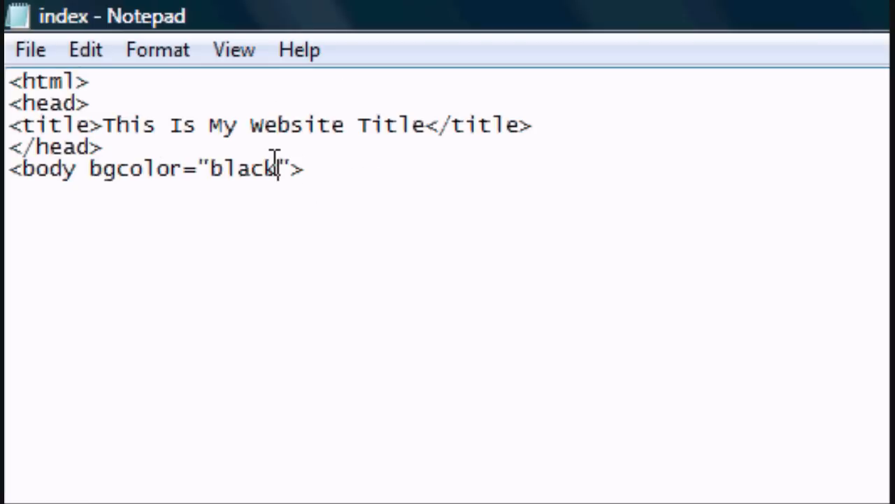
Try red, then green, as the body background in Firefox, then return it to black.
double_click(244, 169)
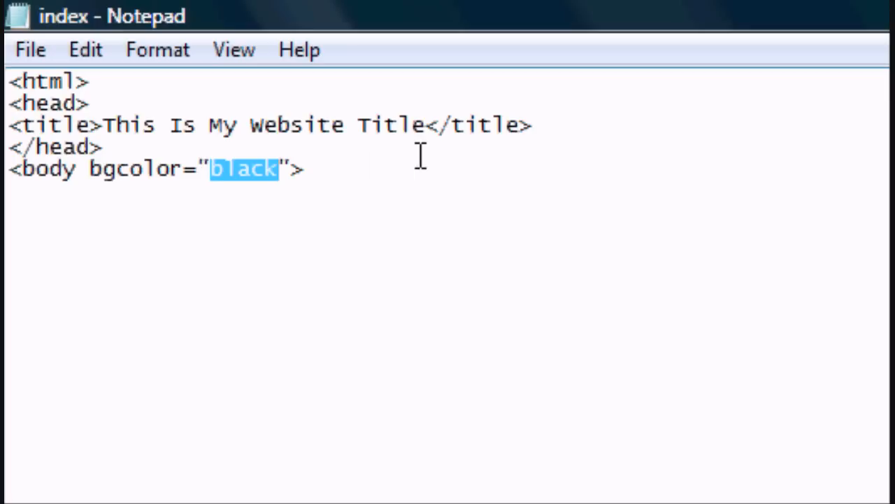
type("red")
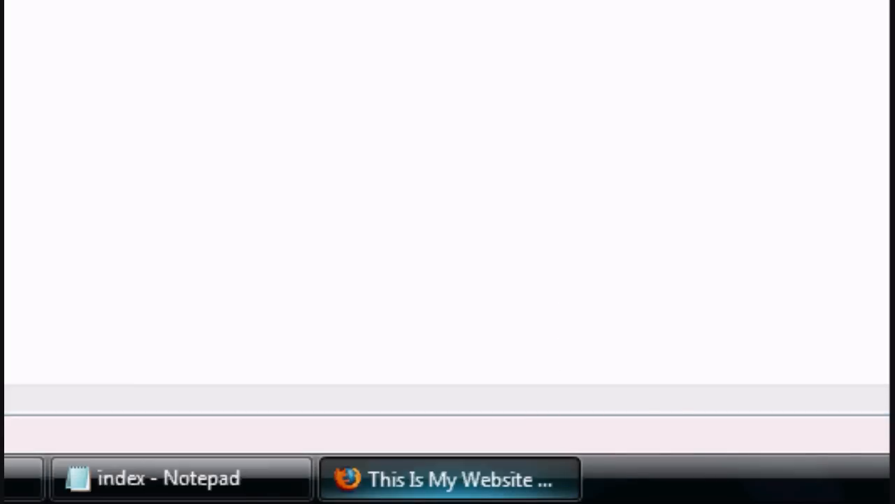
left_click(455, 487)
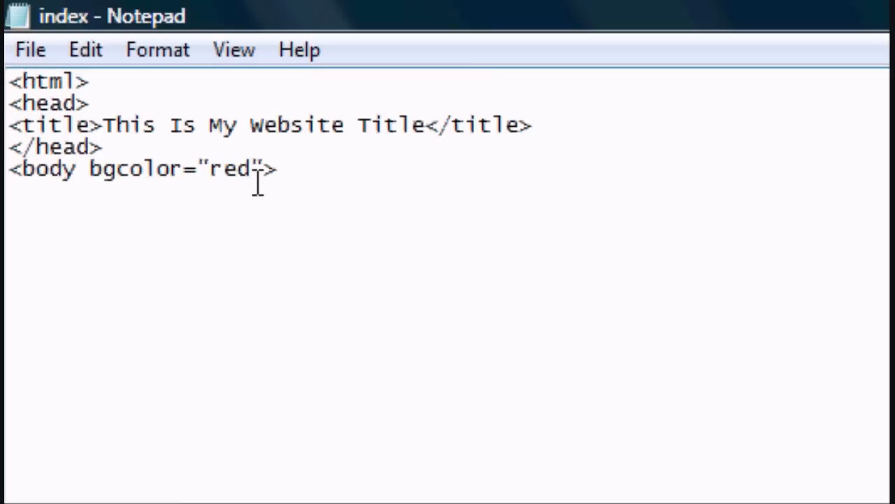
type("gre")
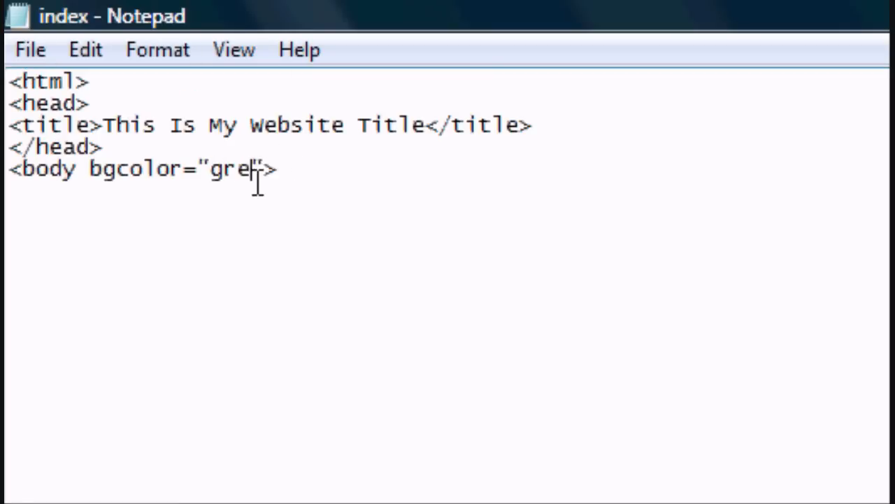
type("en")
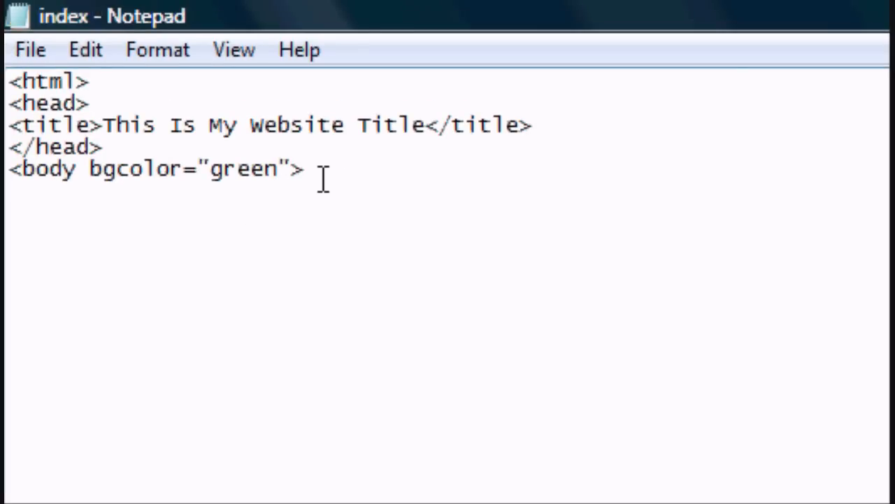
type("black")
type("<font")
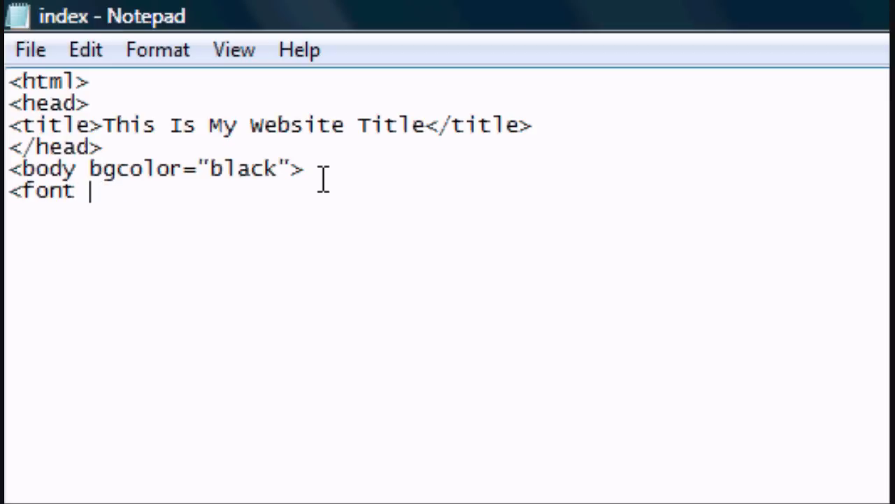
Add a white font tag containing 'this is my white text!'.
type("color=\"")
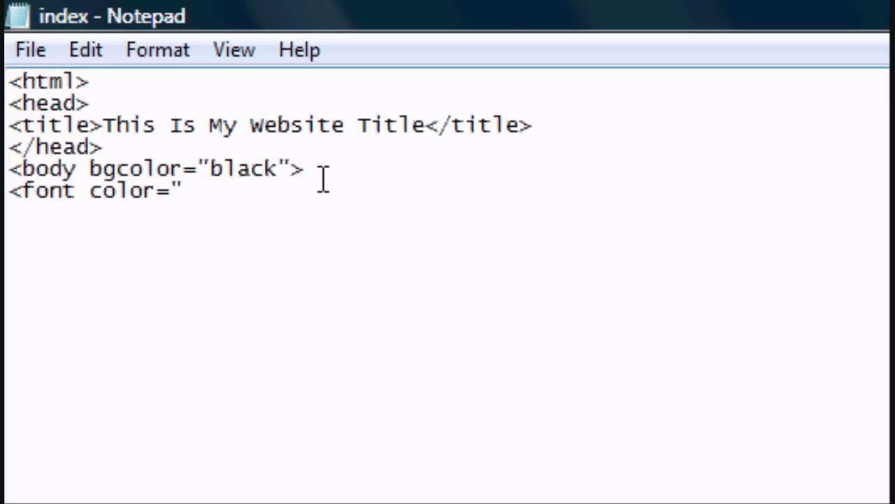
type("white")
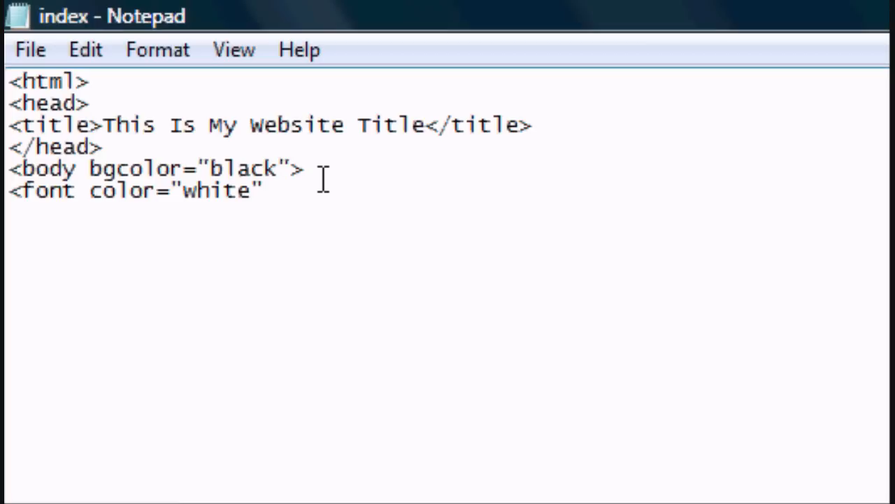
type(">this")
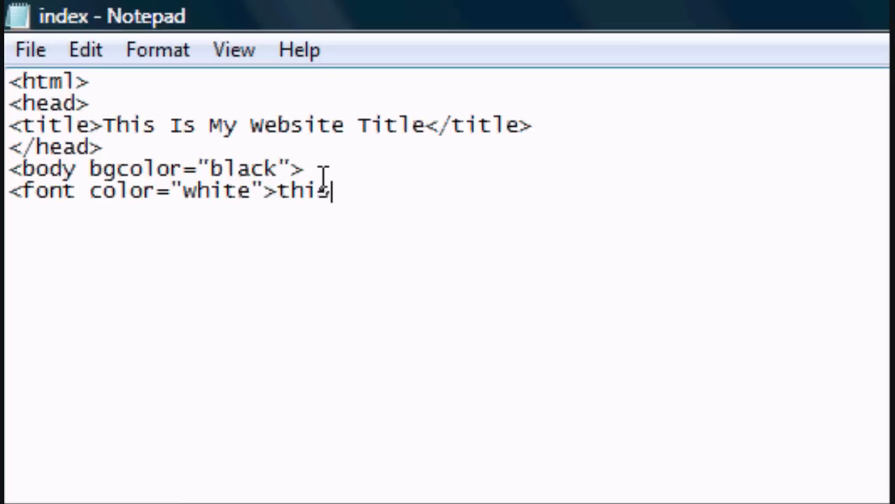
type("is my white")
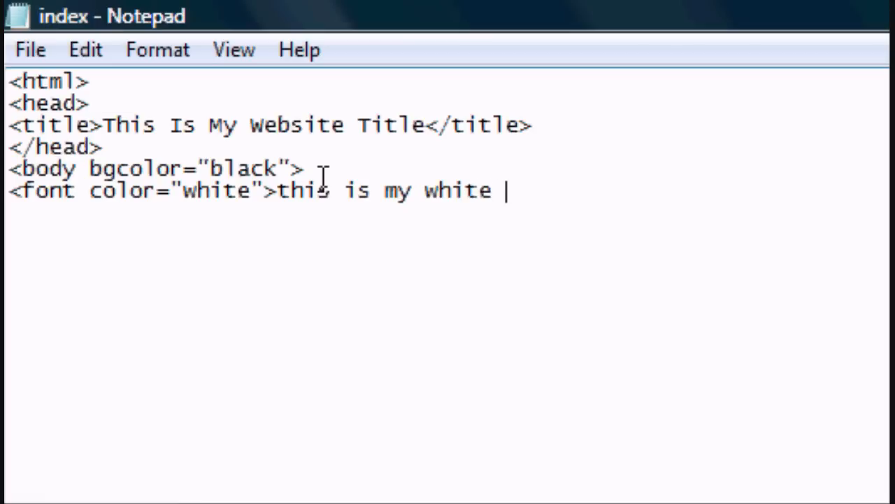
type("text")
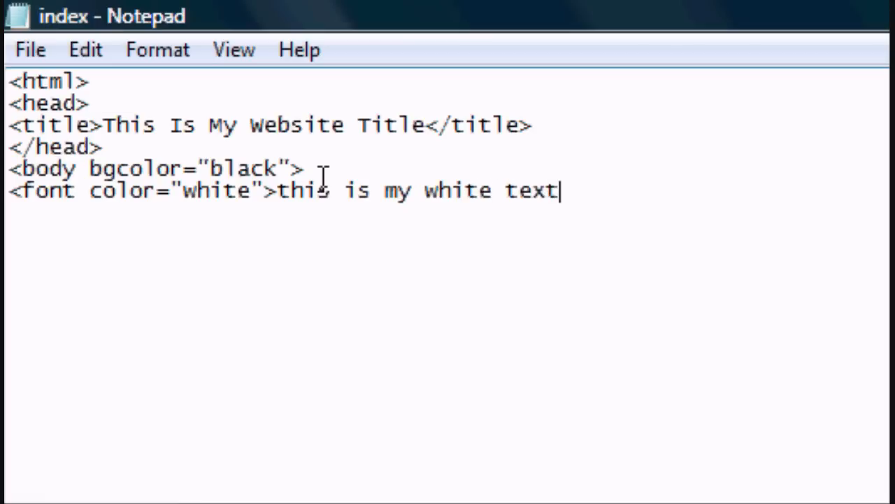
type("!")
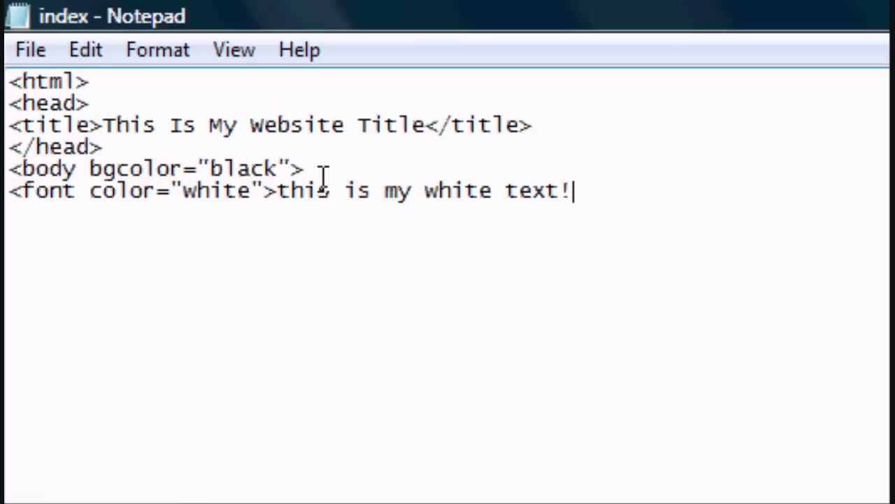
type("</fo")
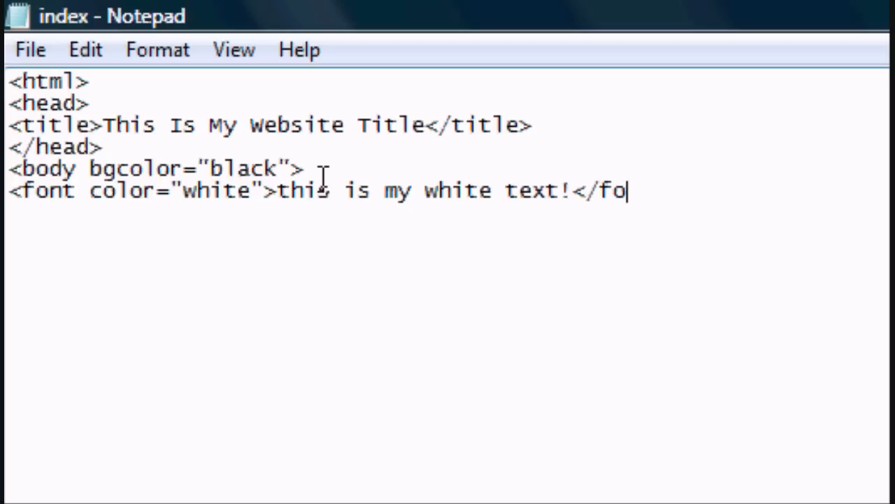
type("nt>")
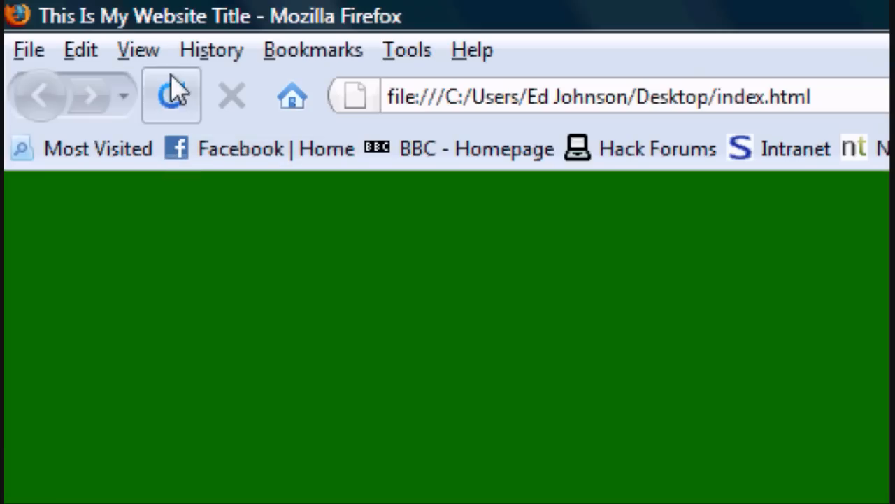
Change the font colour to green, save the file, and reload the Firefox preview.
left_click(170, 95)
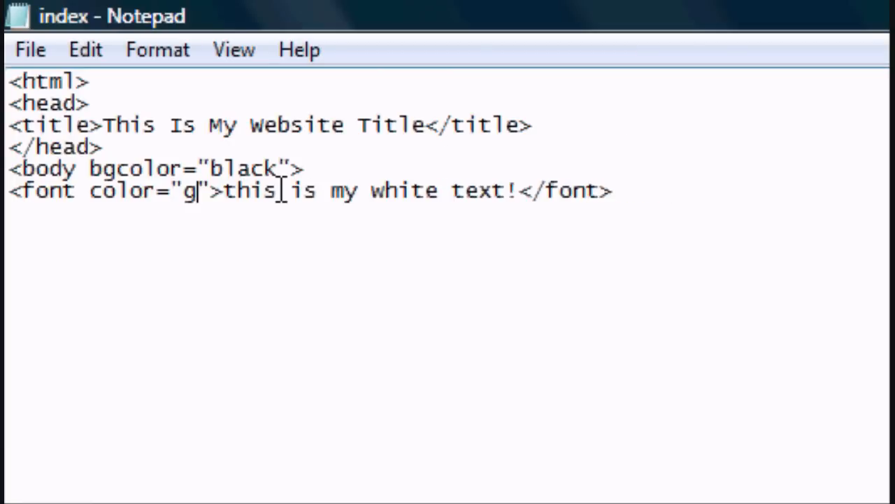
type("reen")
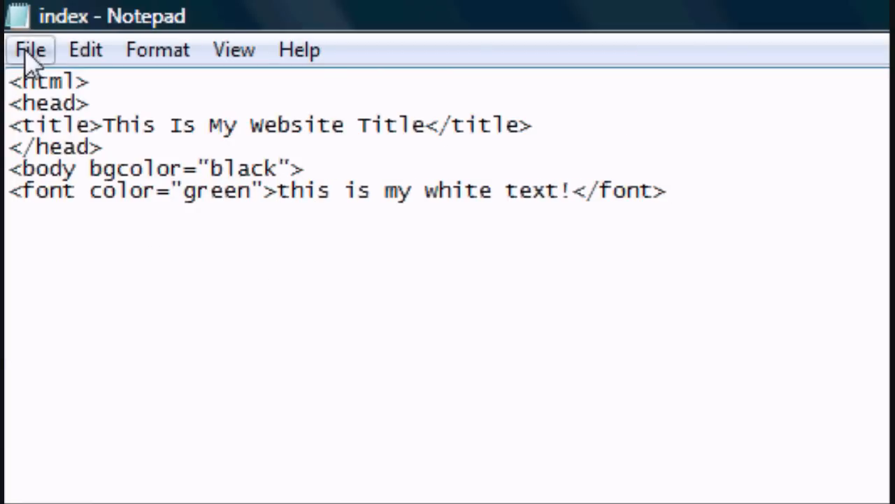
left_click(424, 480)
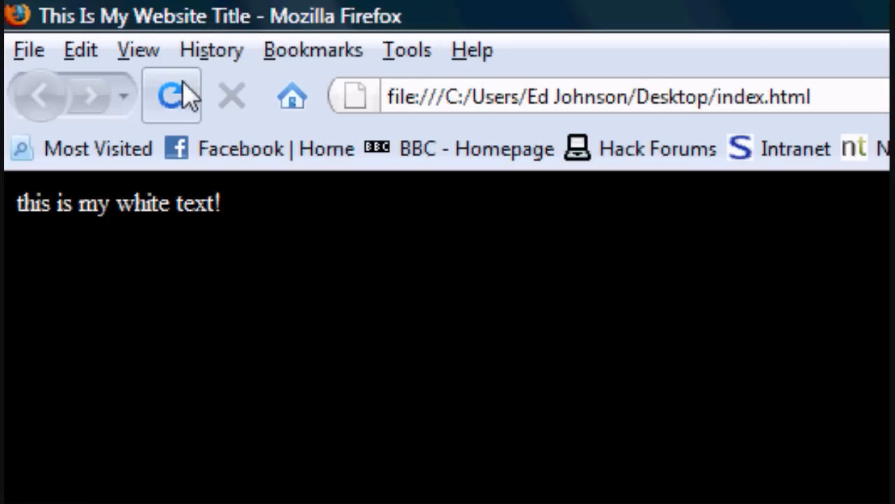
left_click(170, 96)
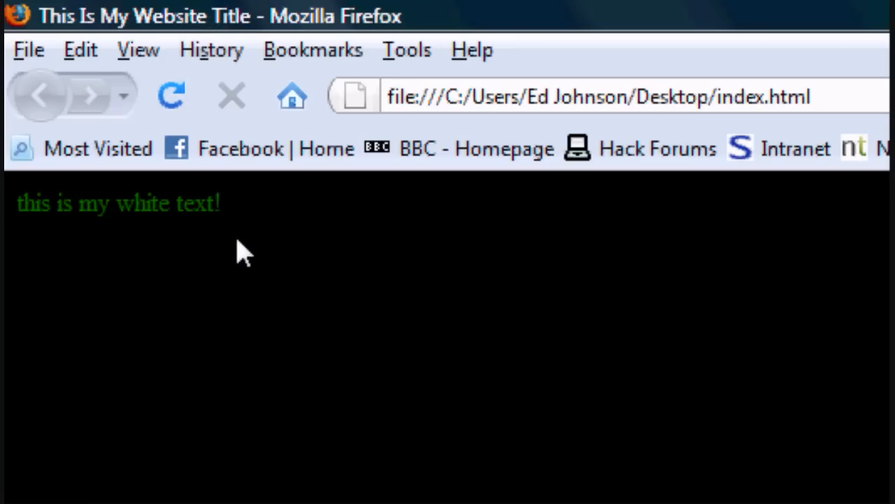